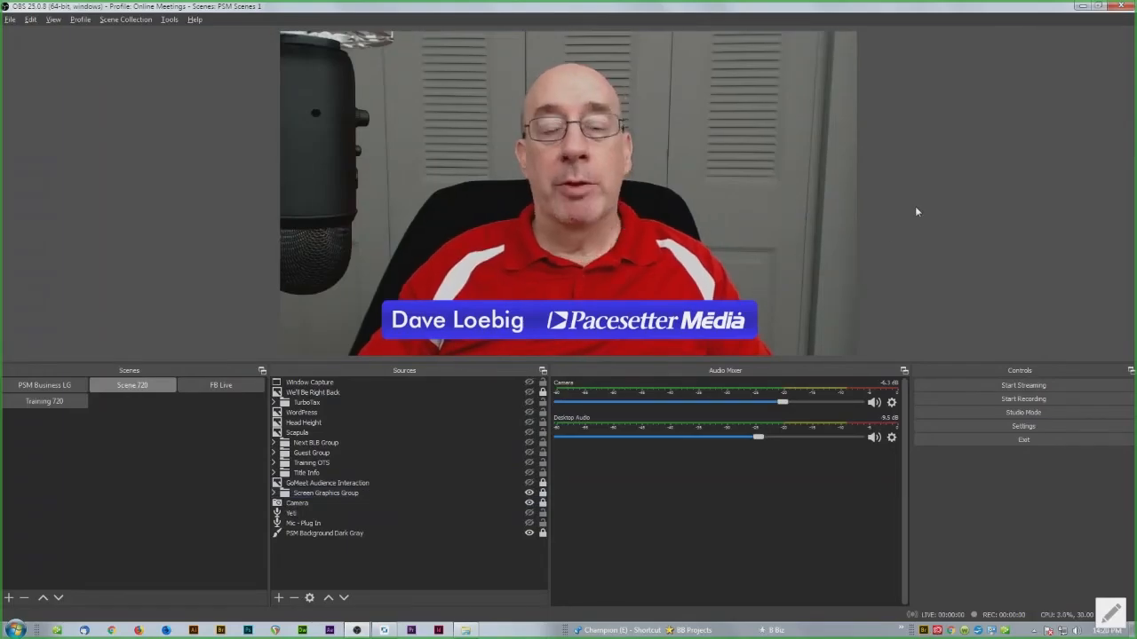
- Make the Yell (Yeti microphone) source visible as a third audio source
click(307, 523)
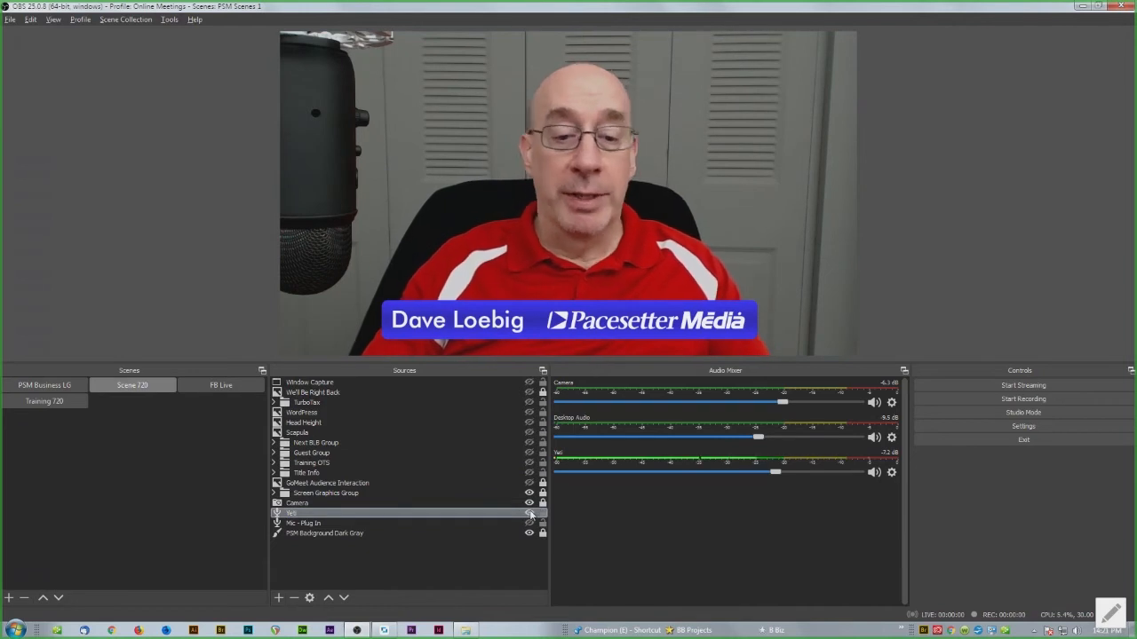
click(297, 502)
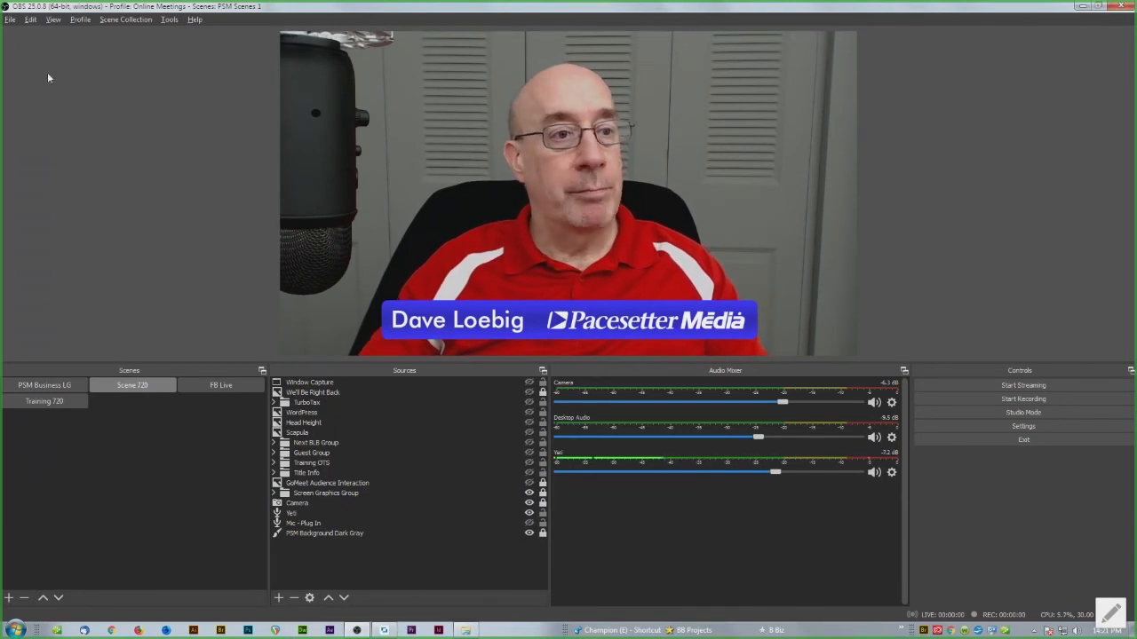
mouse_move(156, 98)
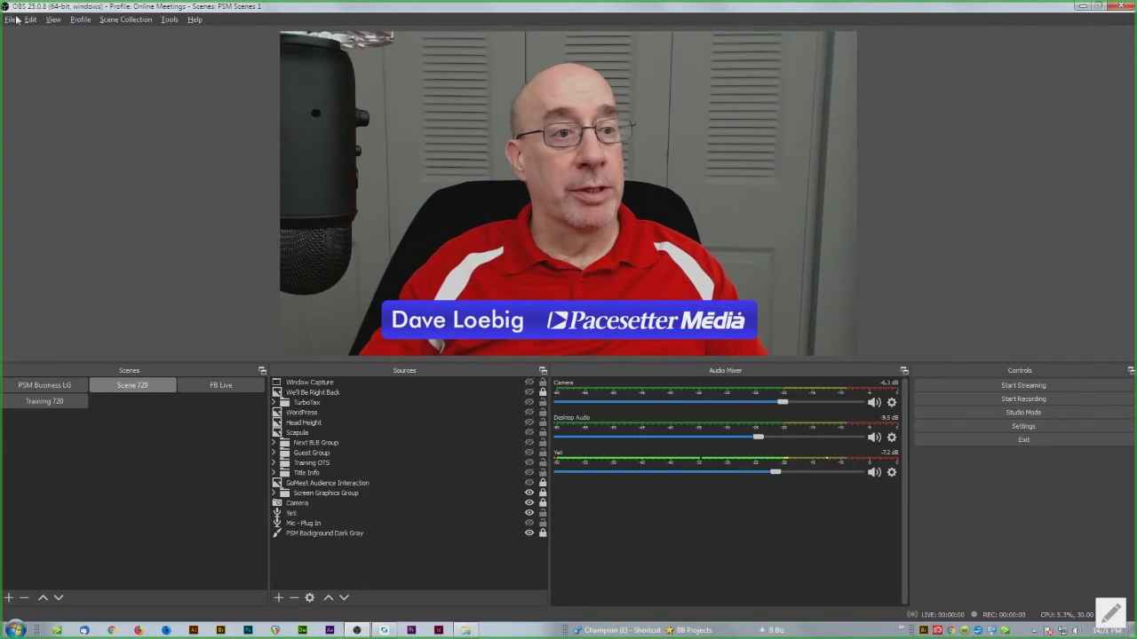
- Look over the File menu's recording options, then bring up Settings
click(9, 18)
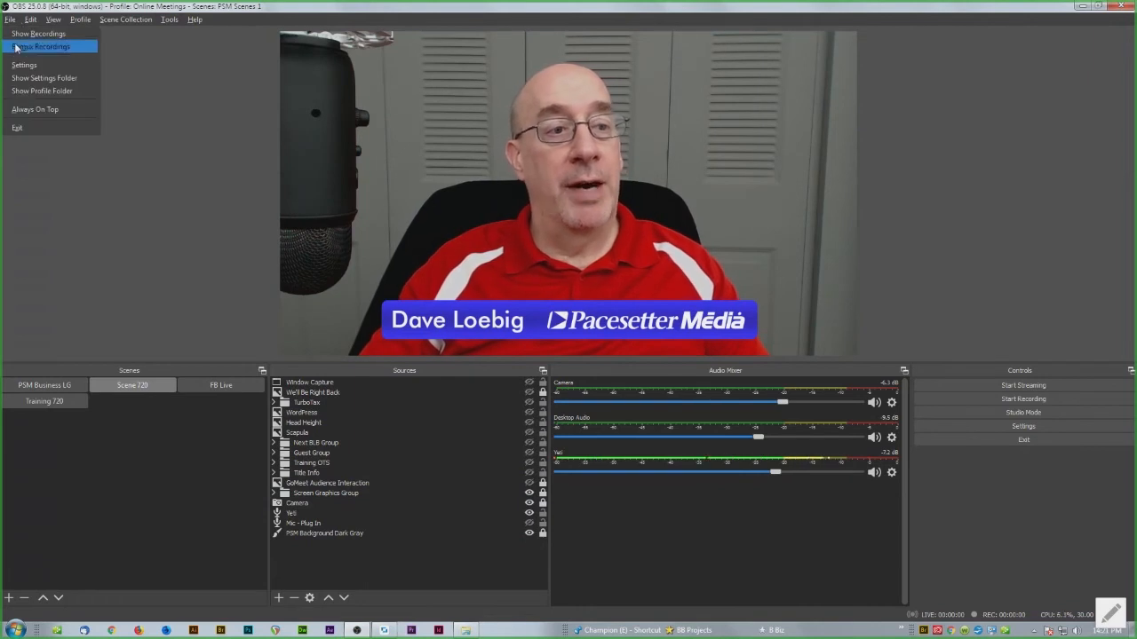
mouse_move(24, 64)
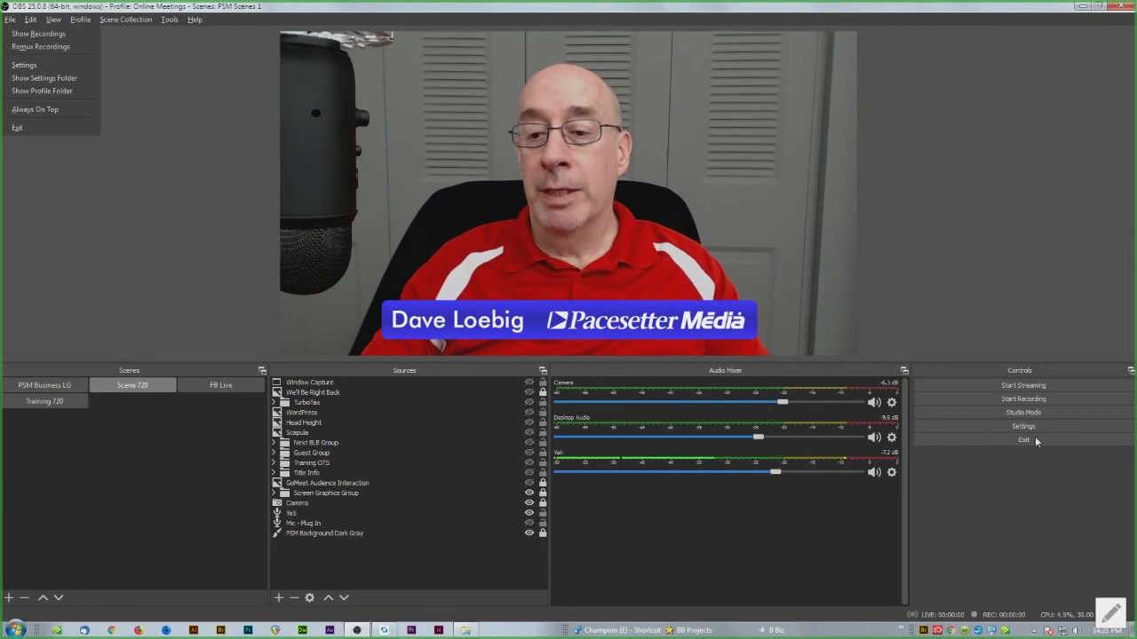
click(24, 64)
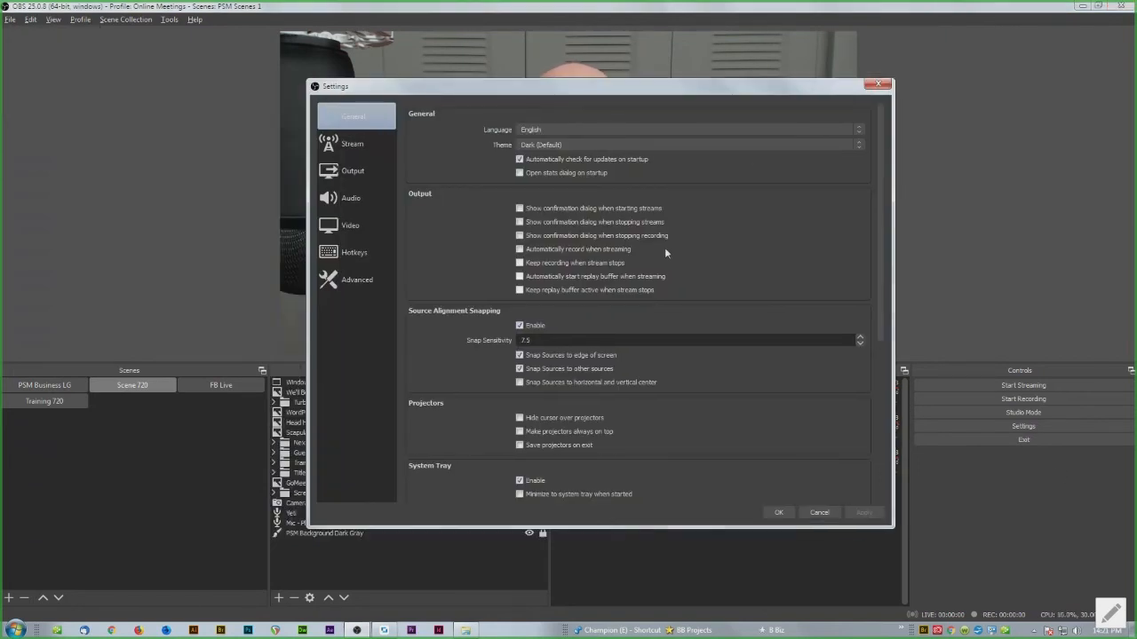
- On the Output page, set Output Mode to Advanced
click(353, 171)
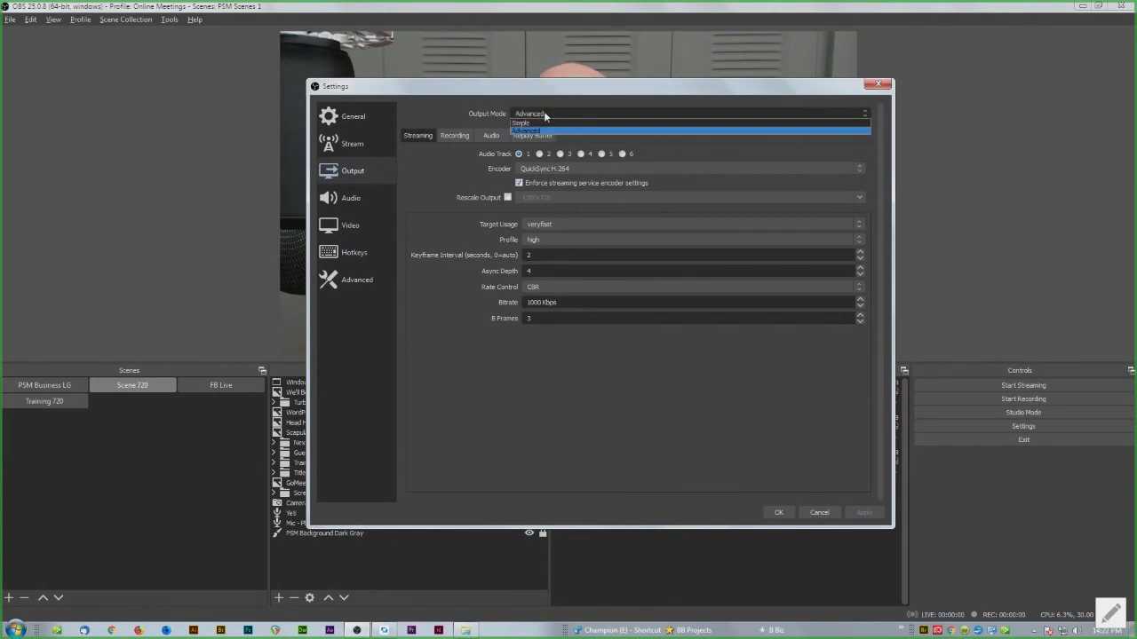
click(521, 121)
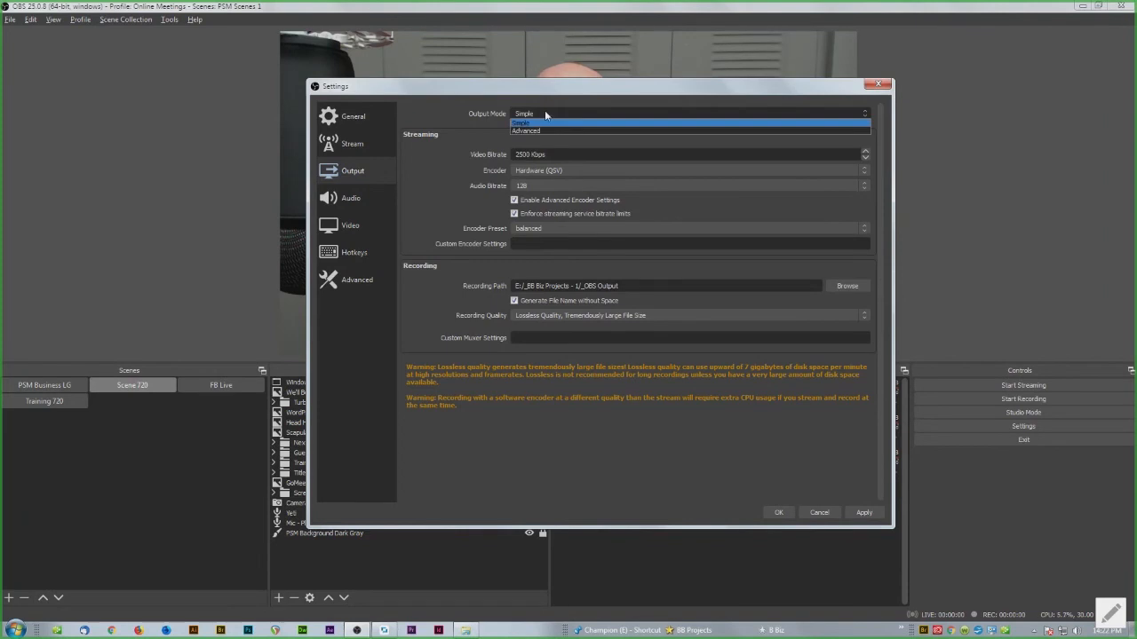
click(525, 131)
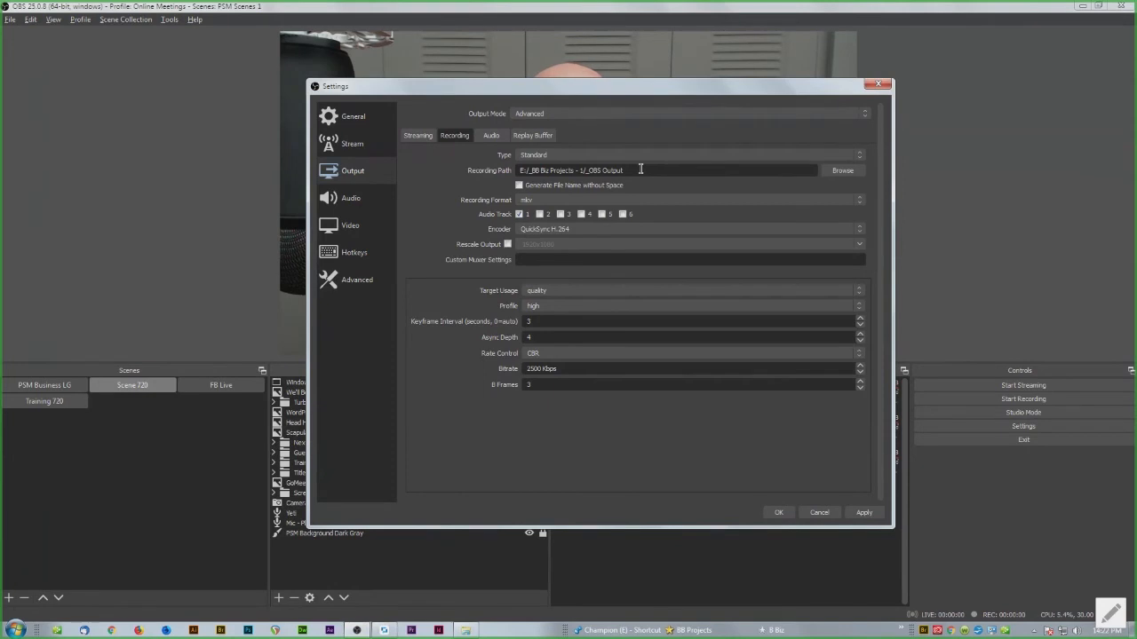
- Check the recording path, leaving it at the _OBS Output folder
triple_click(577, 169)
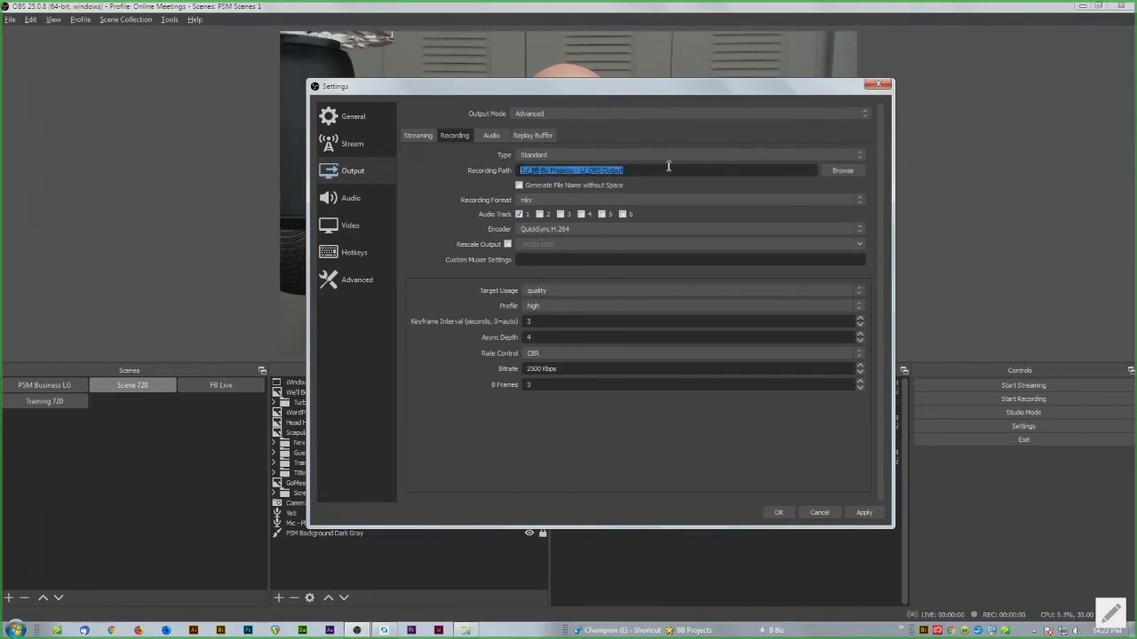
click(841, 171)
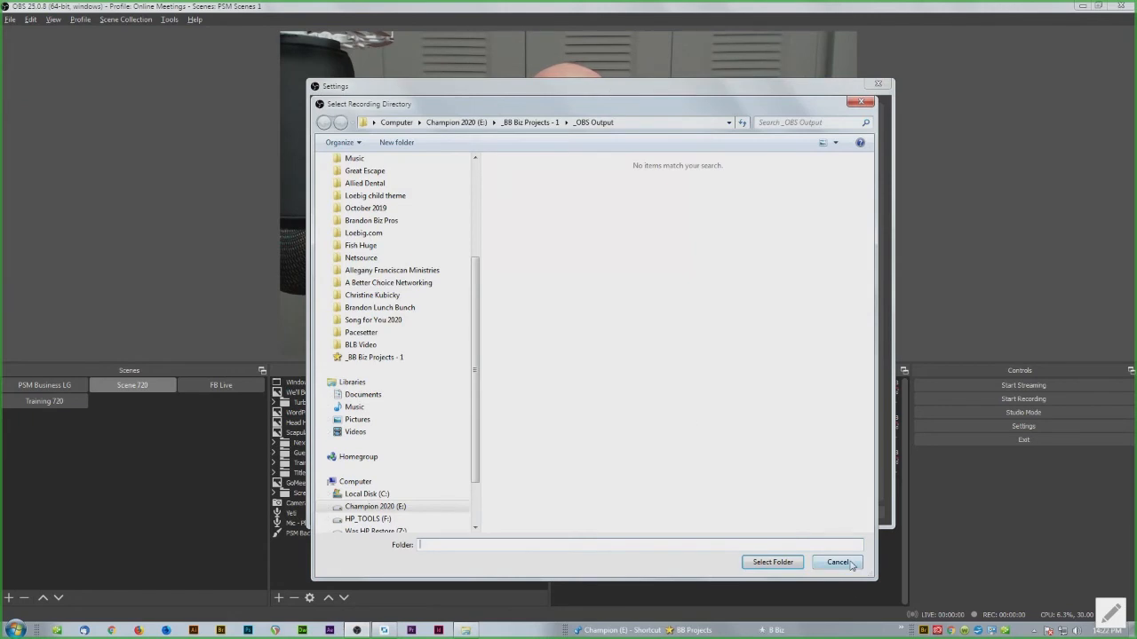
click(836, 562)
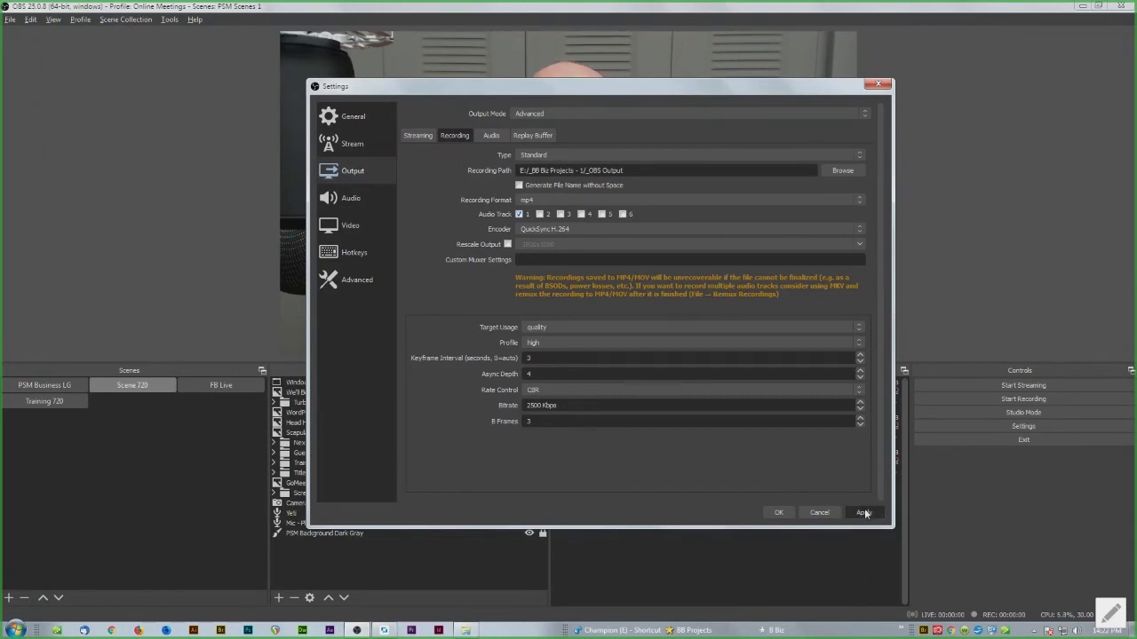
- Apply the Advanced output and mp4 recording settings
click(778, 512)
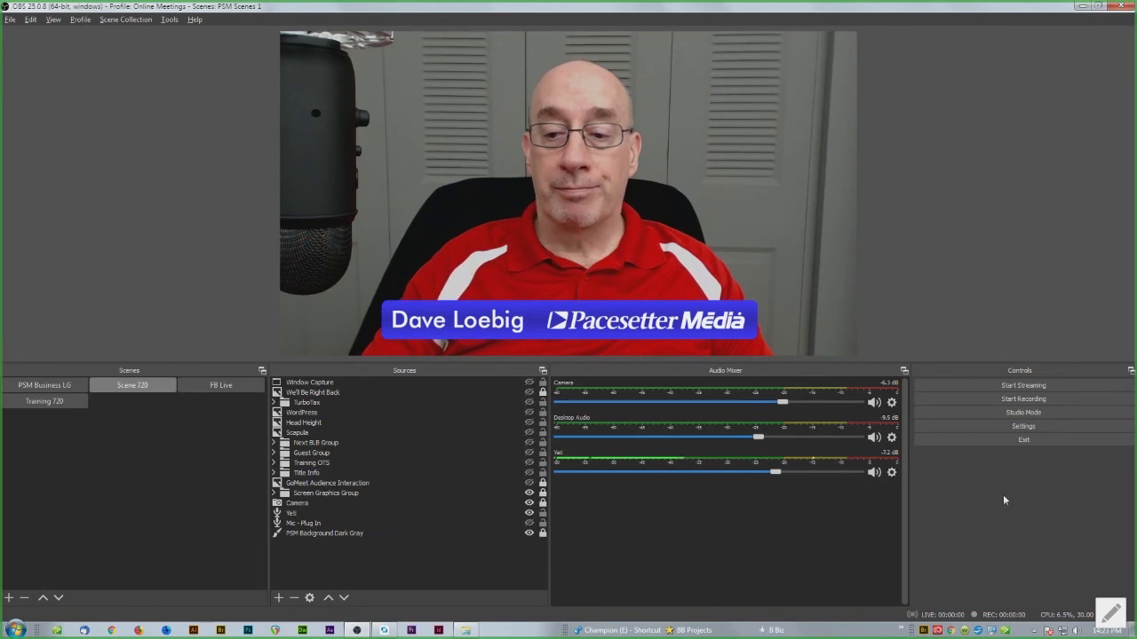
mouse_move(1023, 398)
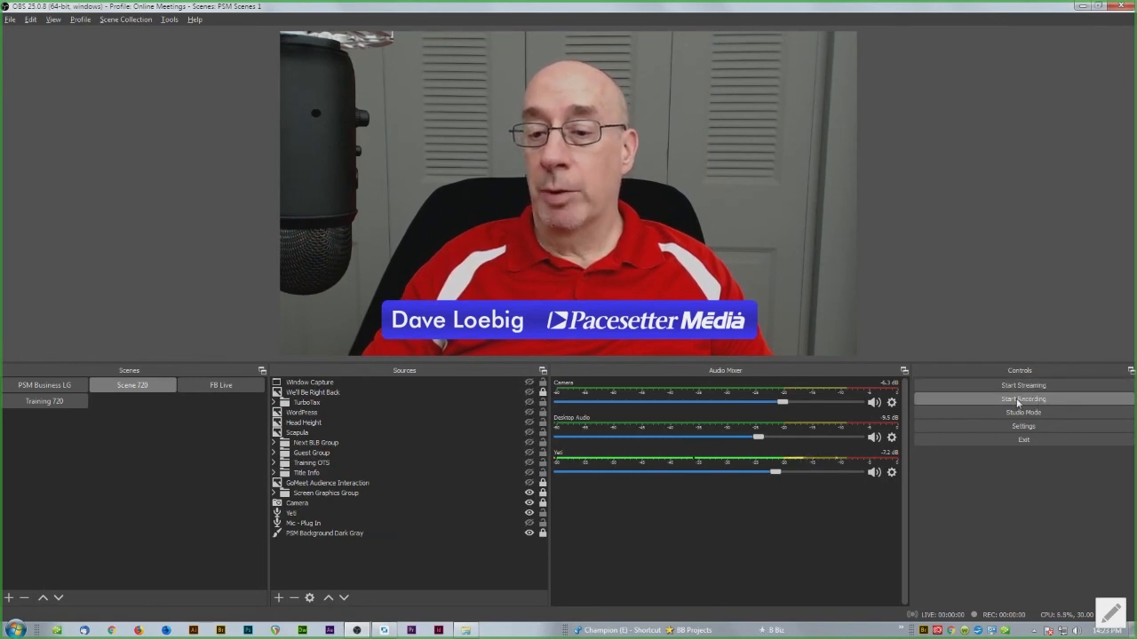
- Record a few seconds of test footage, then stop recording
click(1023, 399)
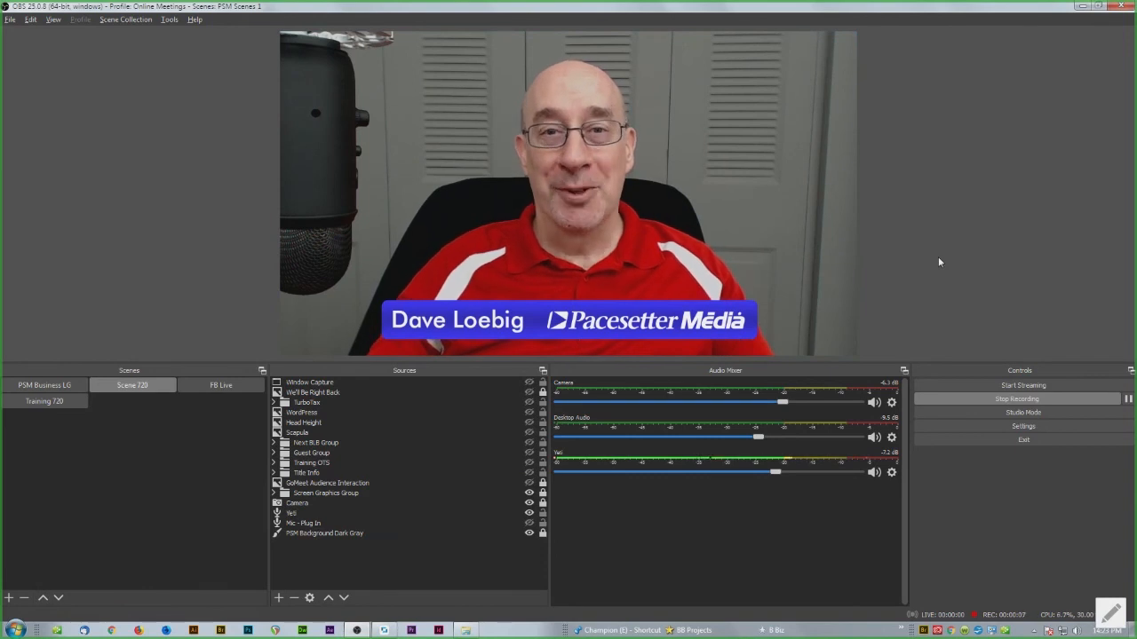
click(1022, 399)
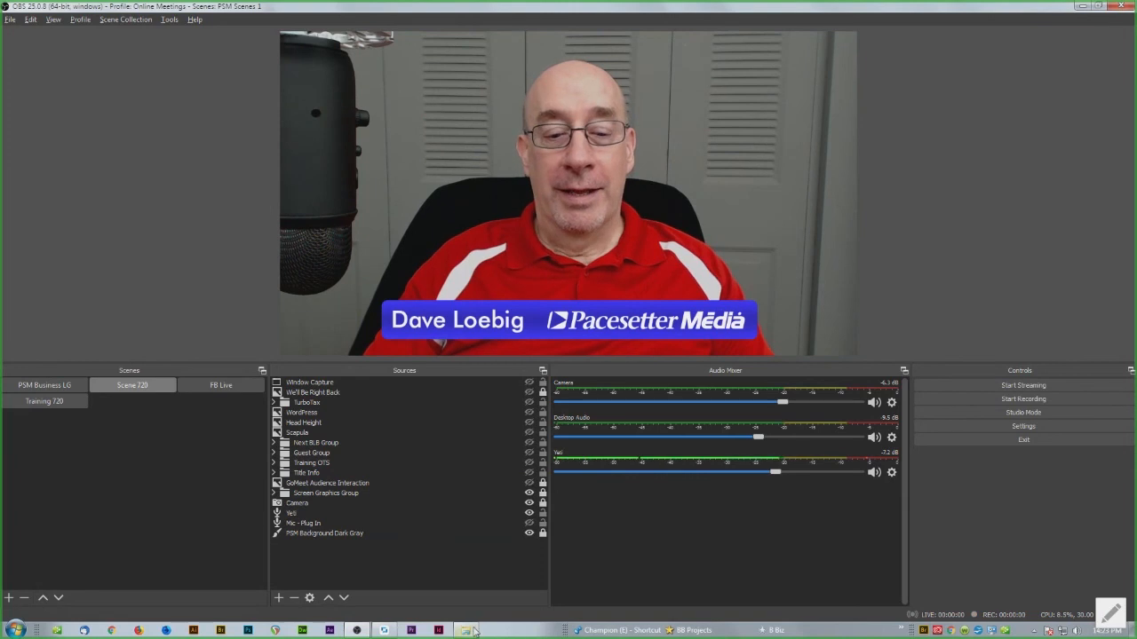
- Check that the _OBS Output folder in Explorer holds the new .mp4 recording
click(465, 630)
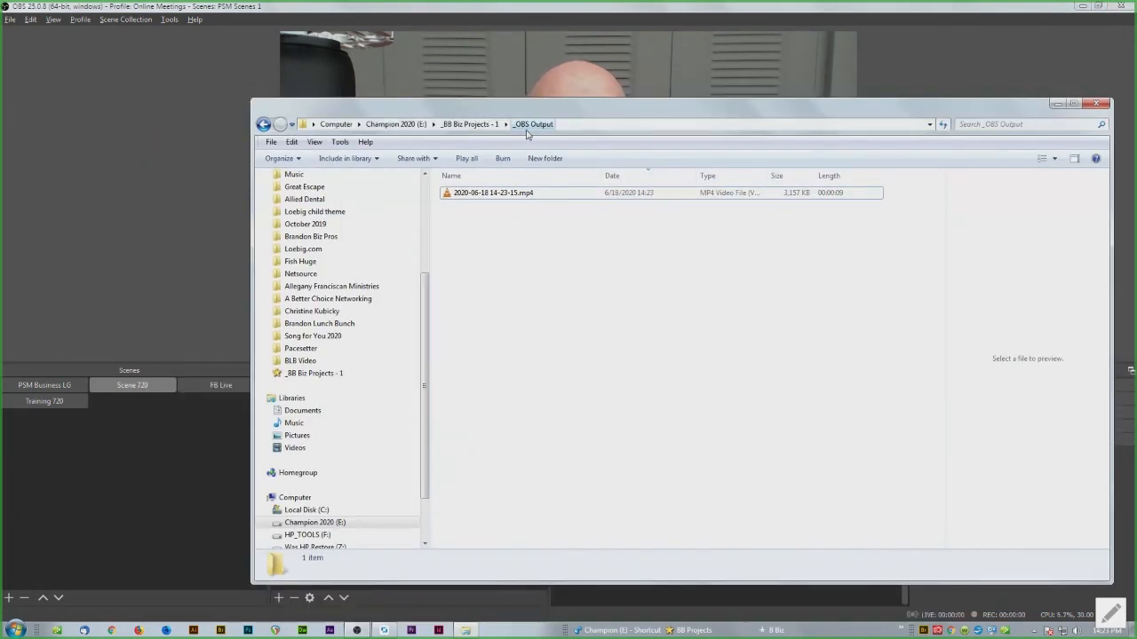
click(493, 192)
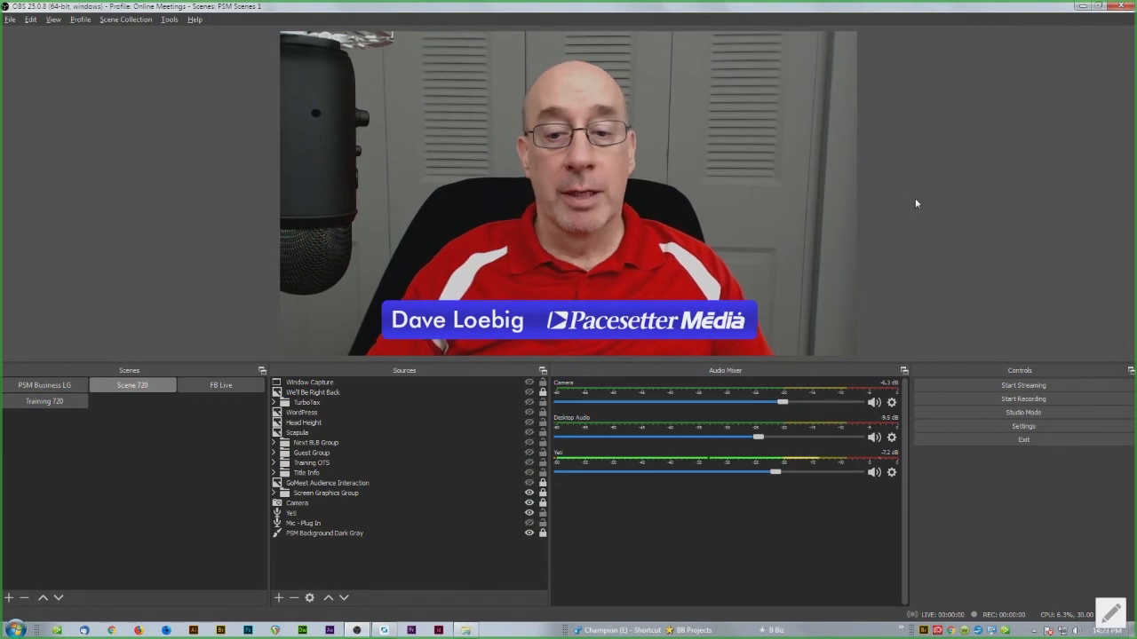
mouse_move(1019, 512)
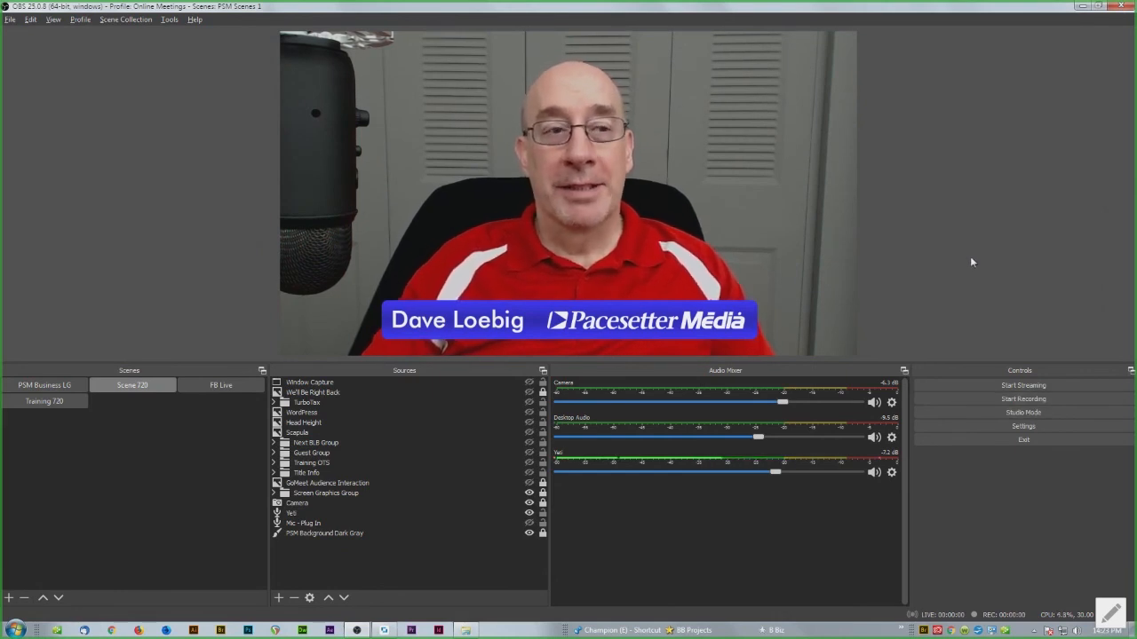
mouse_move(128, 172)
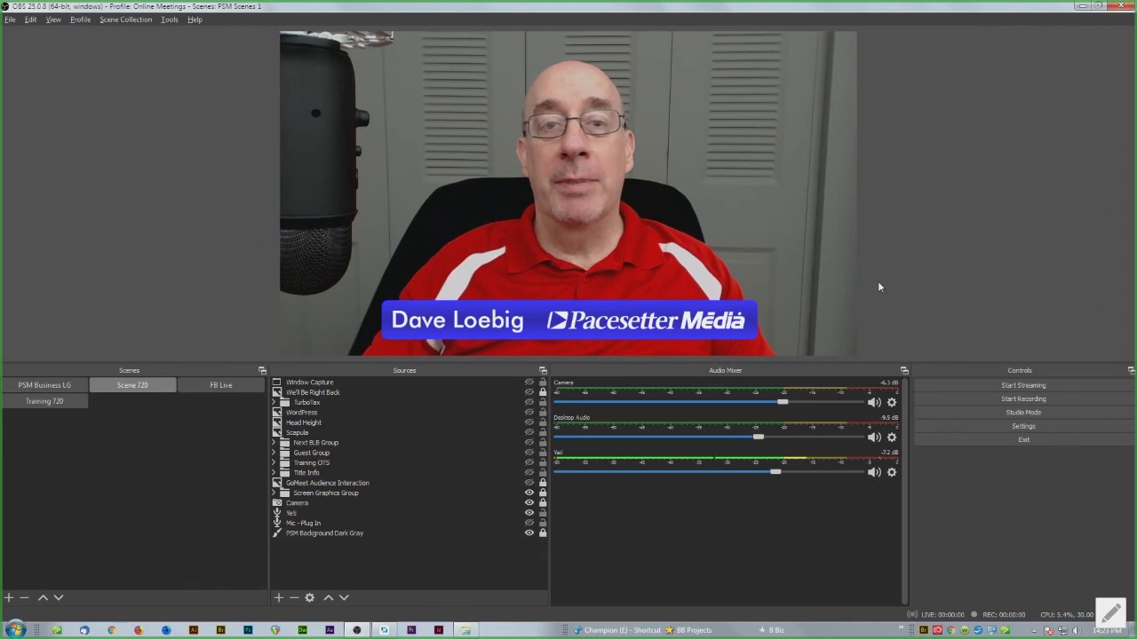
- Show the Profile menu listing Online Meetings and Recording Profile
click(79, 19)
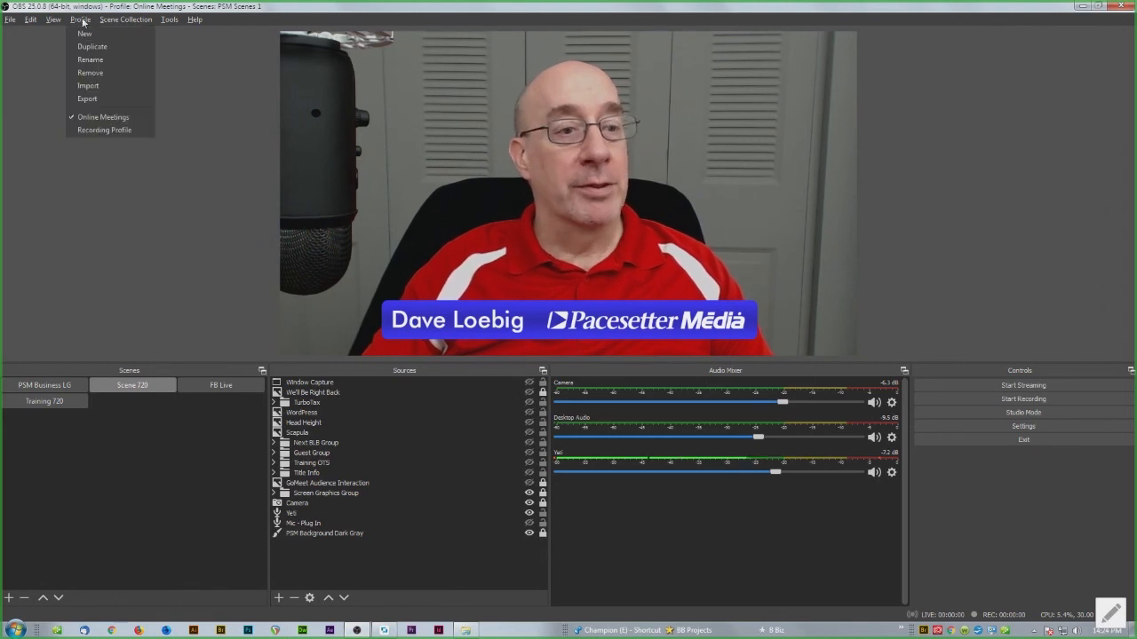
mouse_move(104, 130)
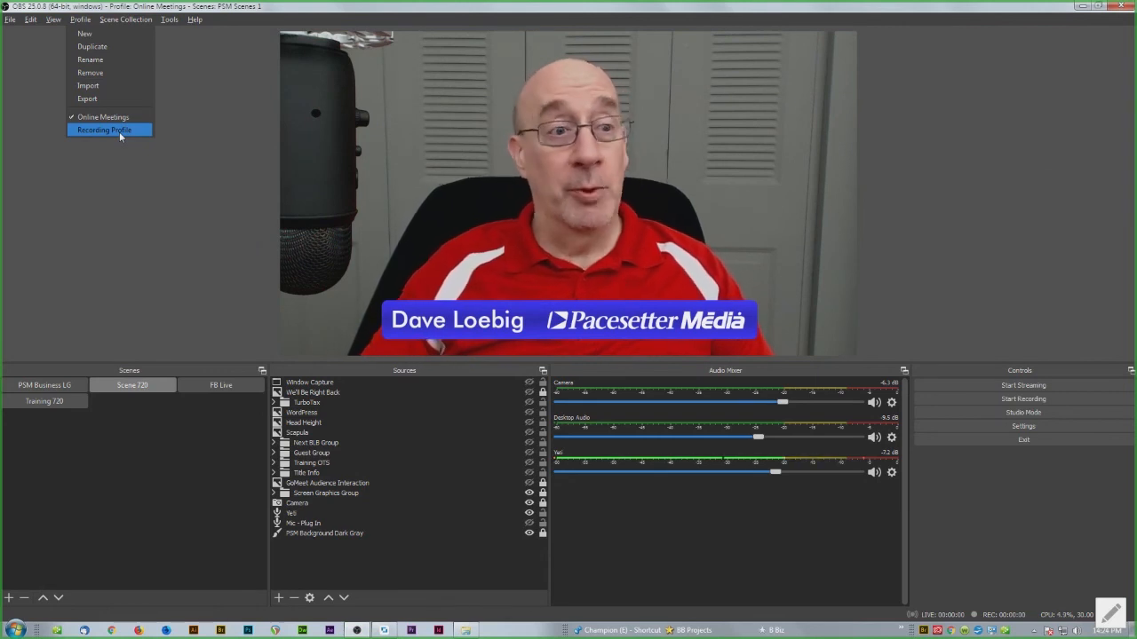
mouse_move(103, 116)
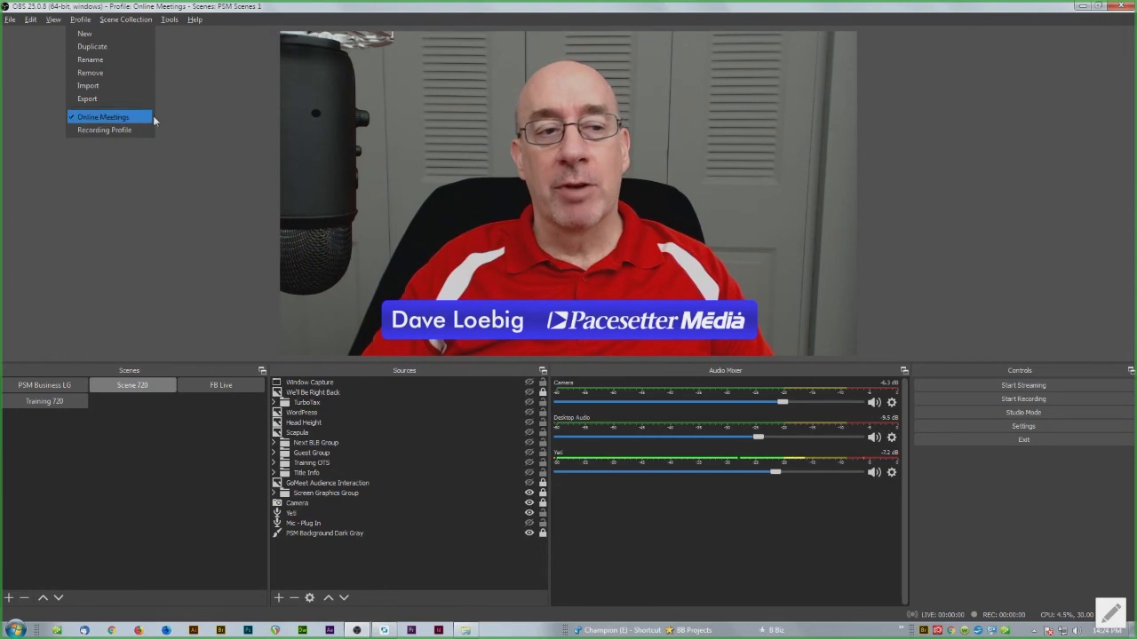